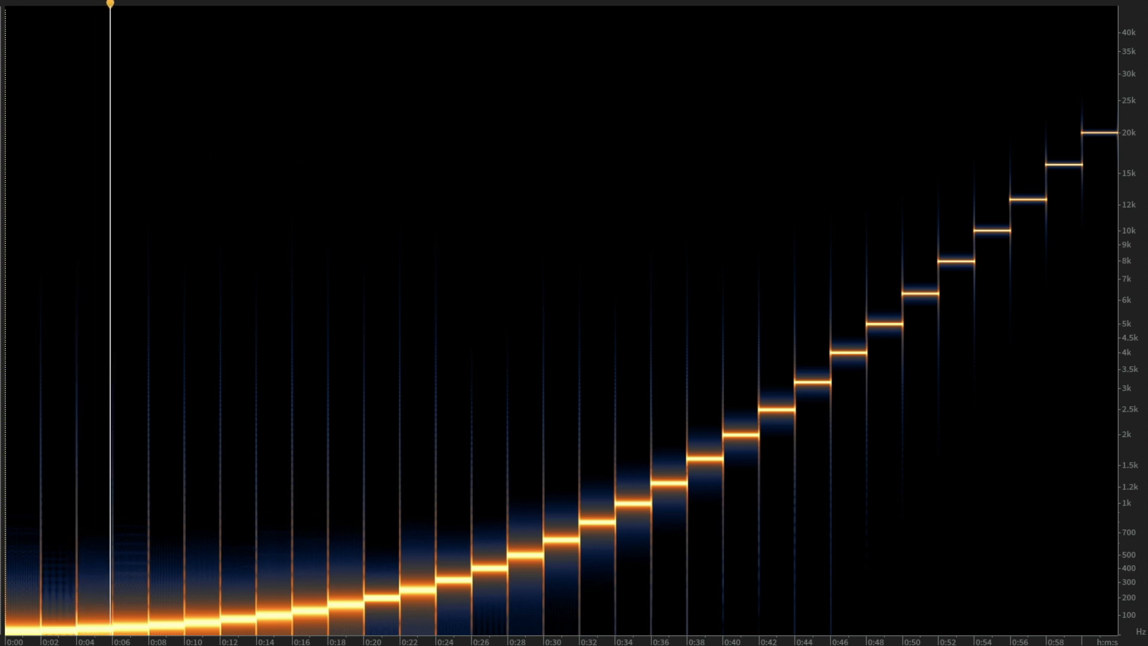
pyautogui.click(147, 8)
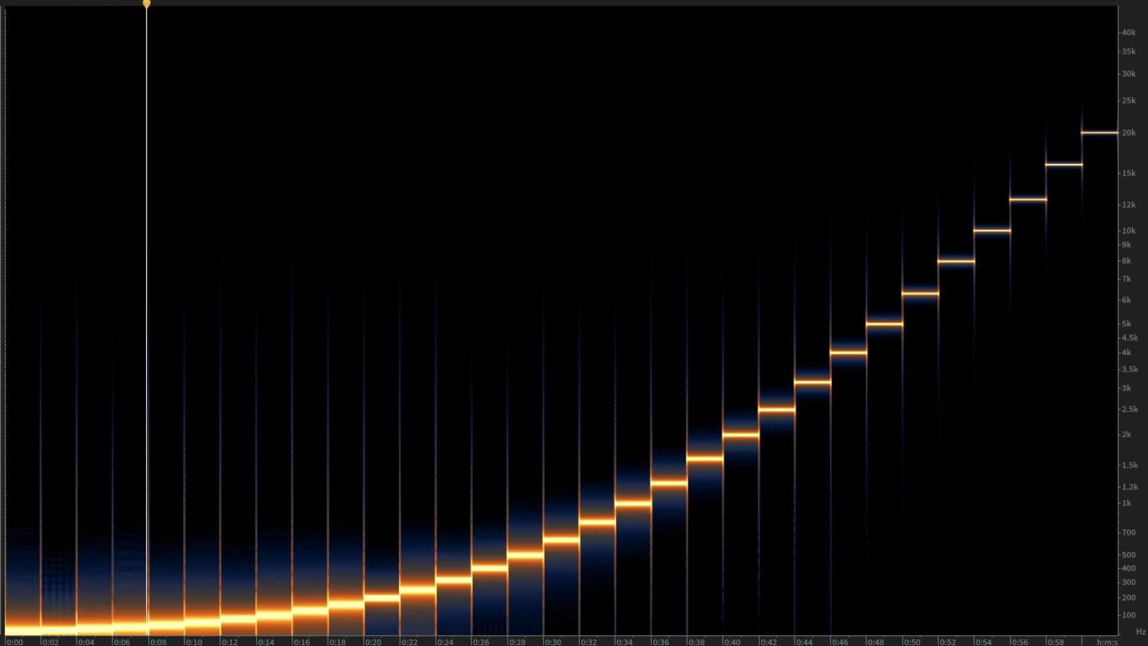